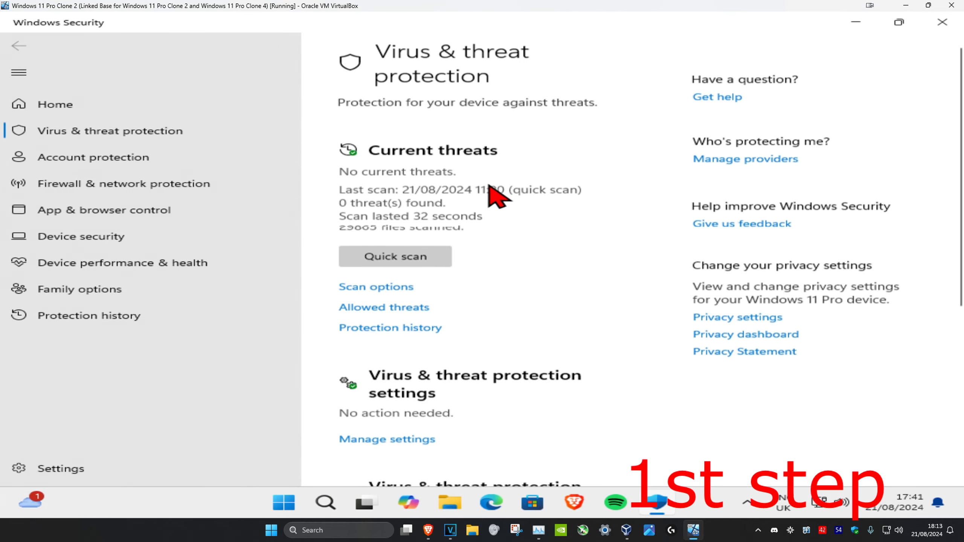
Reach Manage settings under Virus & threat protection settings, with Real-time protection on.
scroll("down", 3)
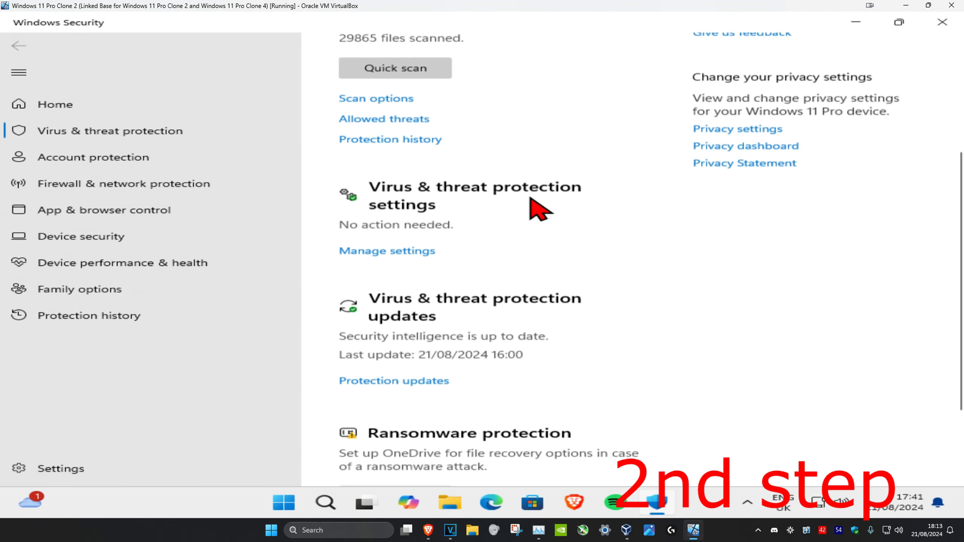
scroll("down", 3)
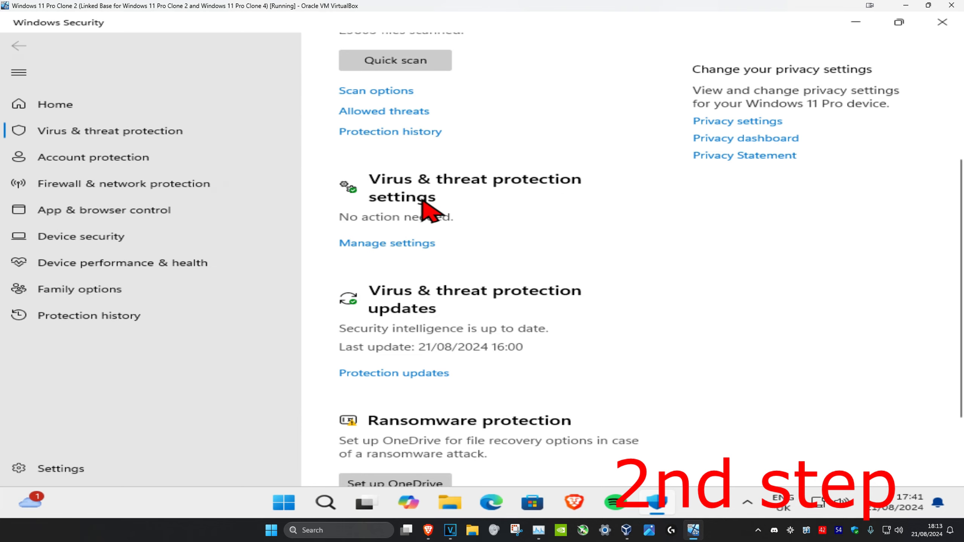
left_click(387, 242)
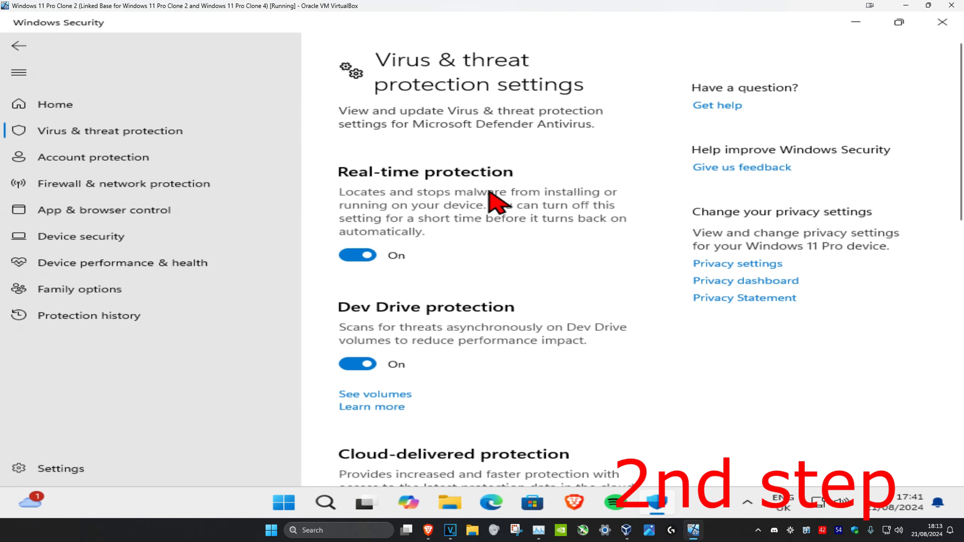
Enter Add or remove exclusions and approve the administrator prompt, showing an empty Exclusions list.
scroll("down", 3)
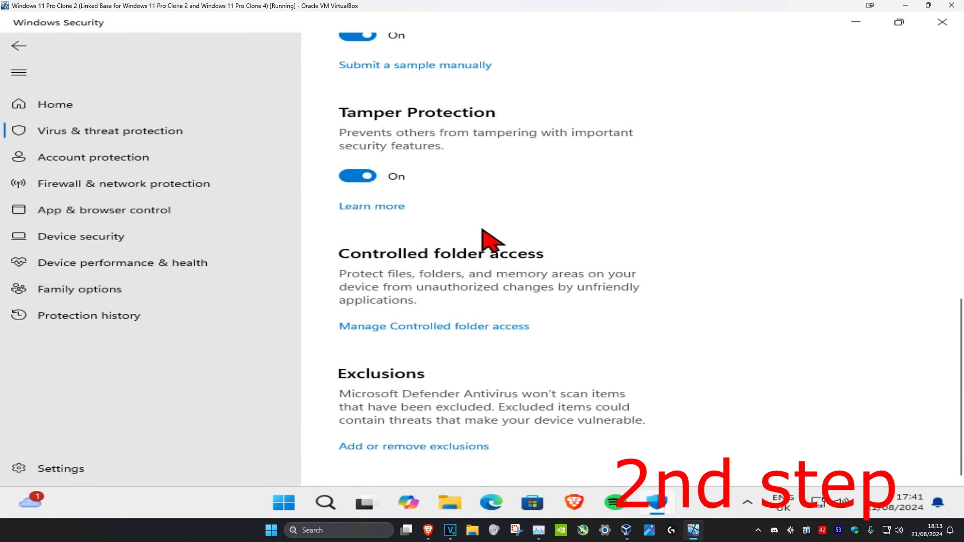
mouse_move(372, 467)
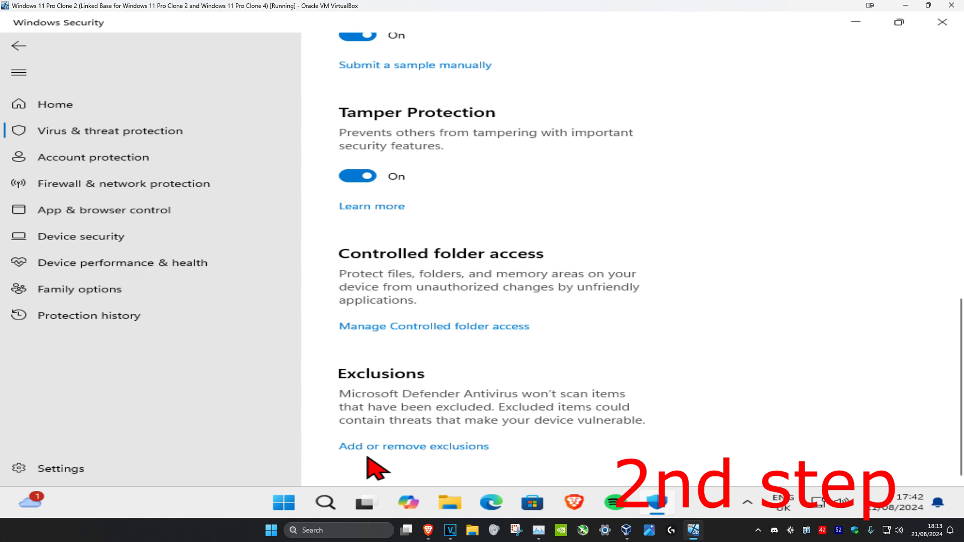
left_click(414, 446)
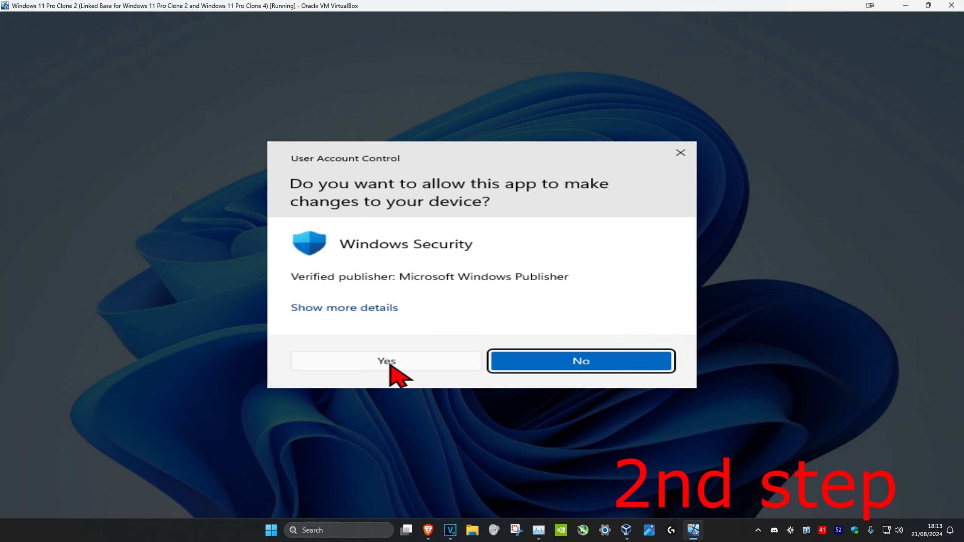
left_click(386, 360)
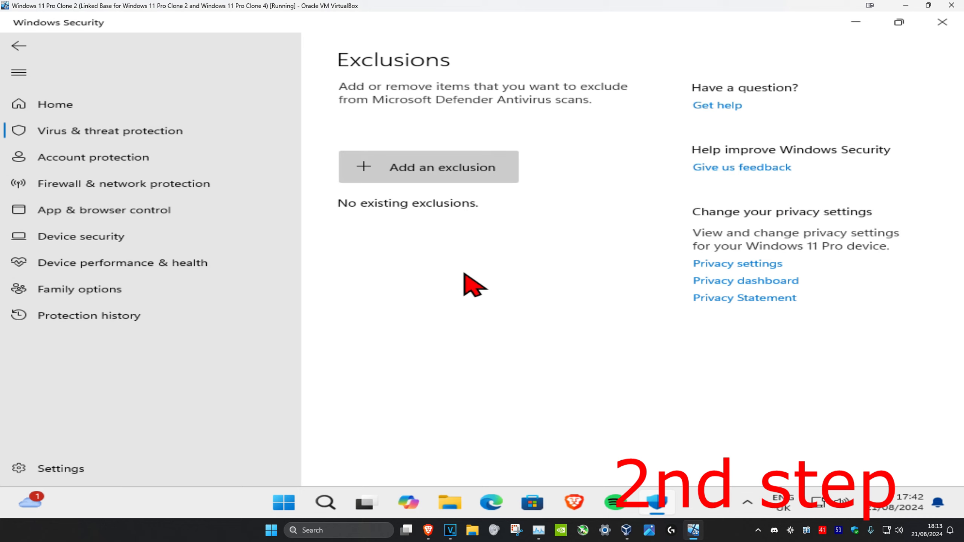
mouse_move(449, 185)
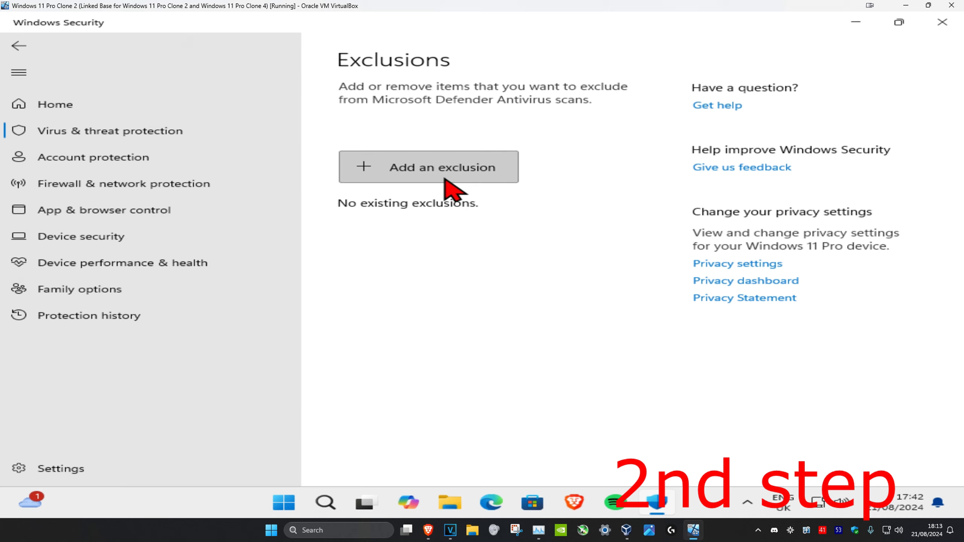
Start Add an exclusion, revealing the File, Folder, File type and Process choices.
left_click(428, 165)
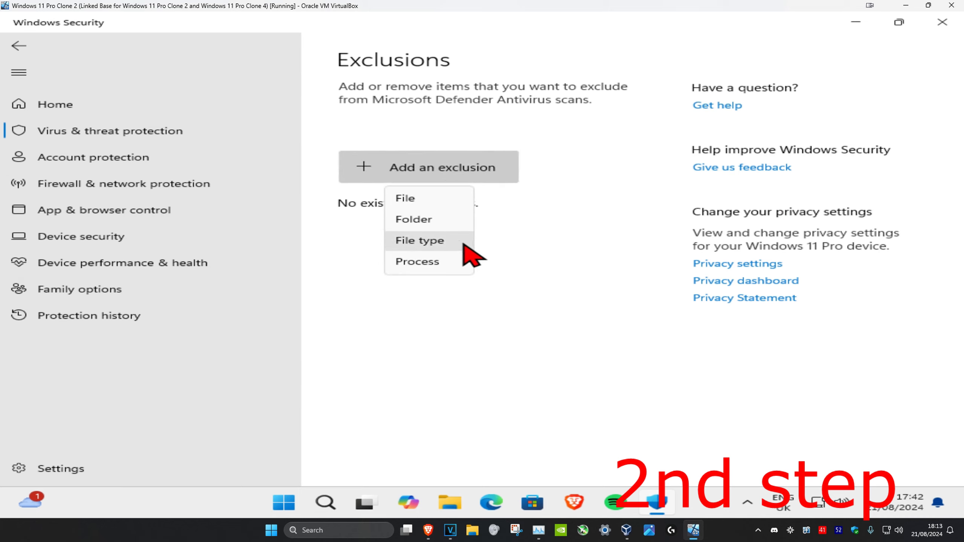
mouse_move(421, 219)
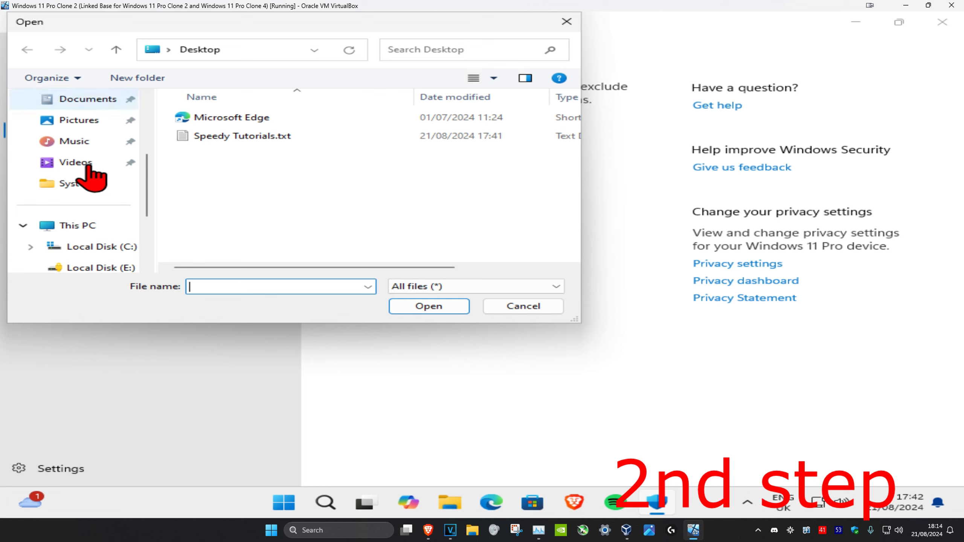
Exclude the .txt file from the Desktop and expand its entry to show Remove.
left_click(83, 225)
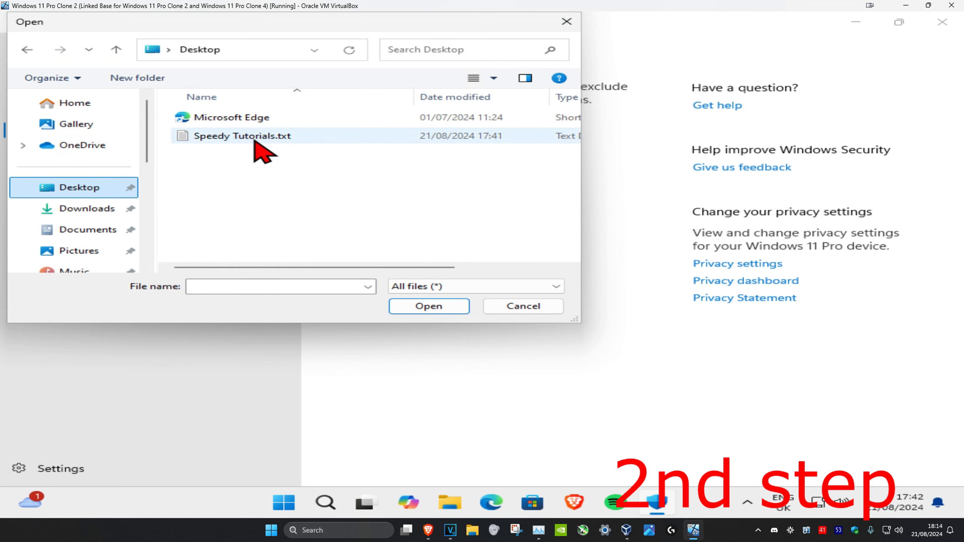
left_click(429, 306)
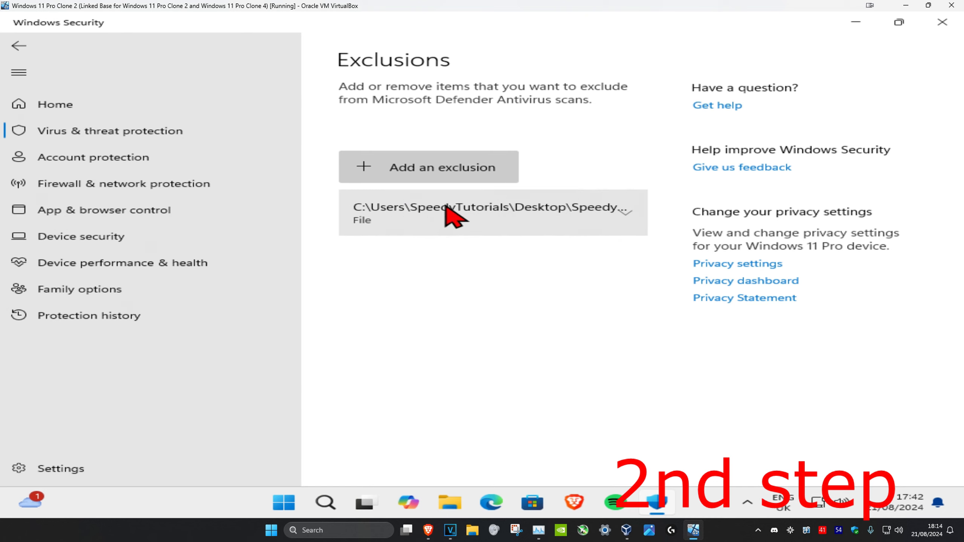
mouse_move(434, 239)
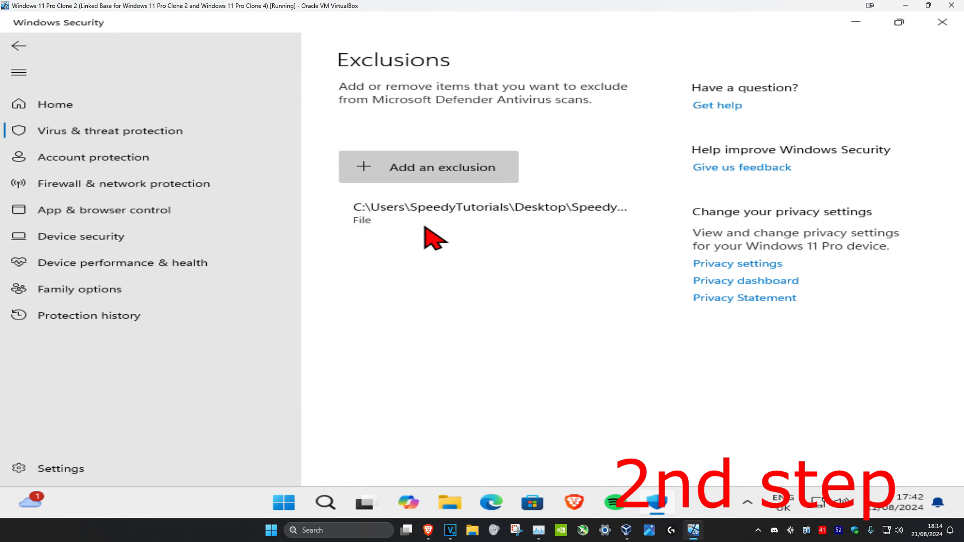
left_click(488, 213)
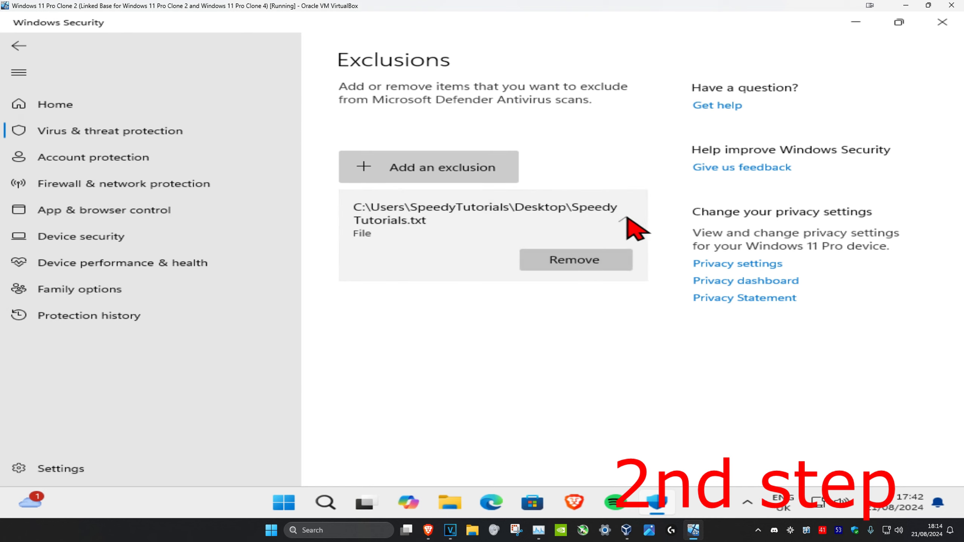